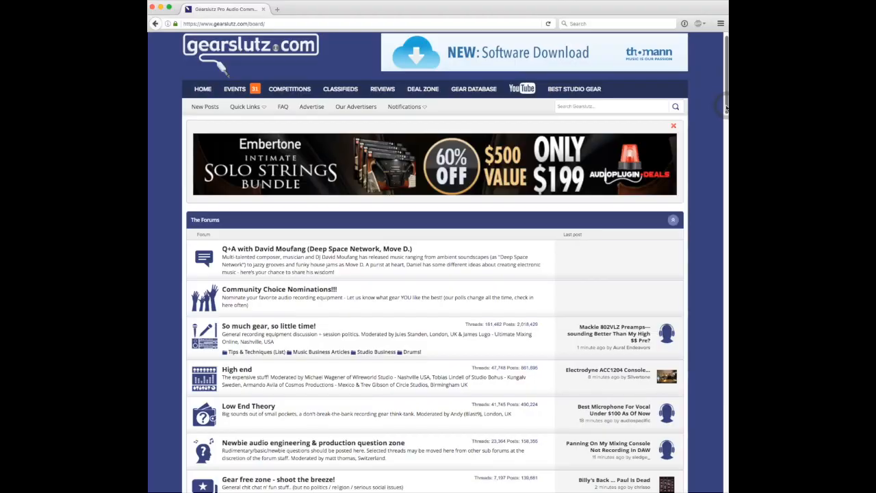
# Scroll through the Gearslutz forum index and switch to the Attack Magazine tab
pyautogui.scroll(-3)
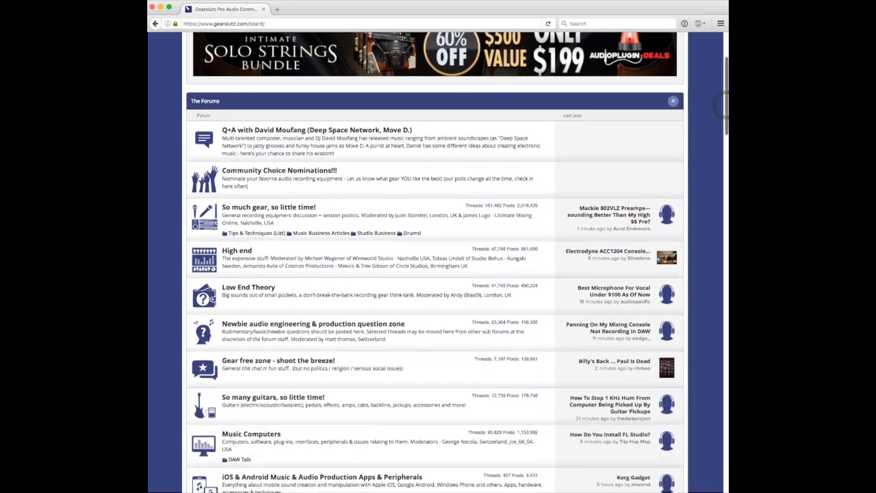
pyautogui.scroll(-3)
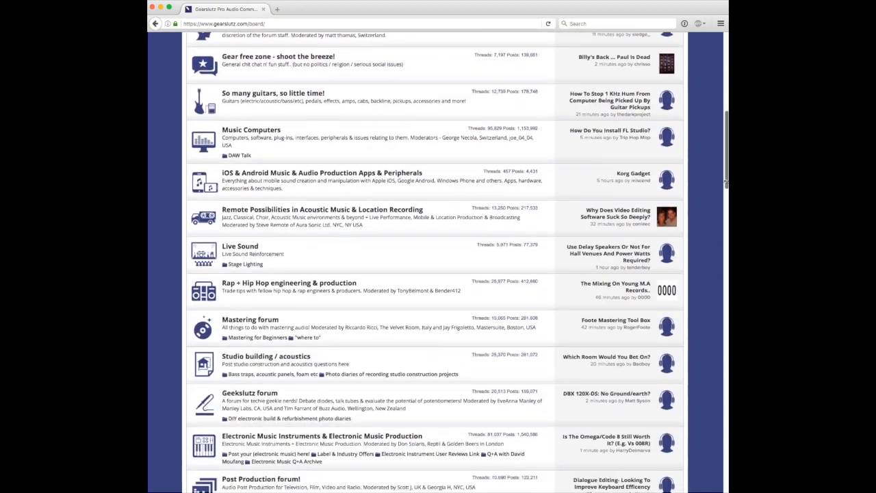
pyautogui.scroll(-3)
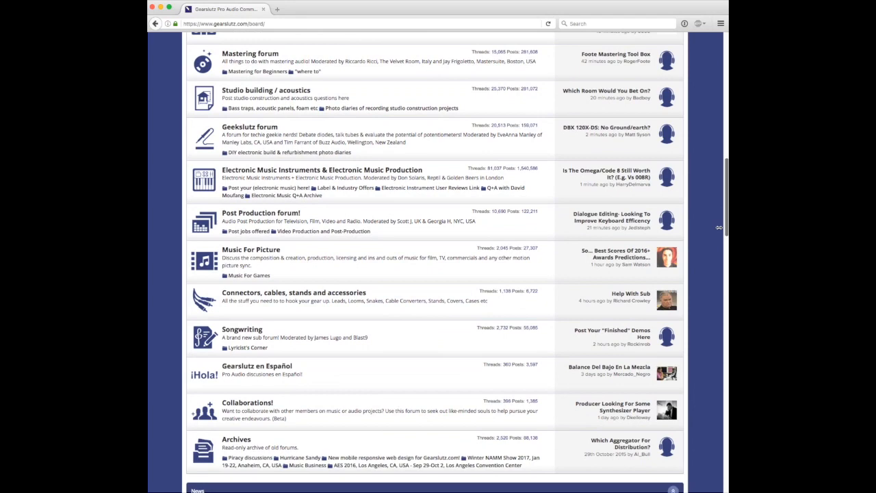
pyautogui.scroll(3)
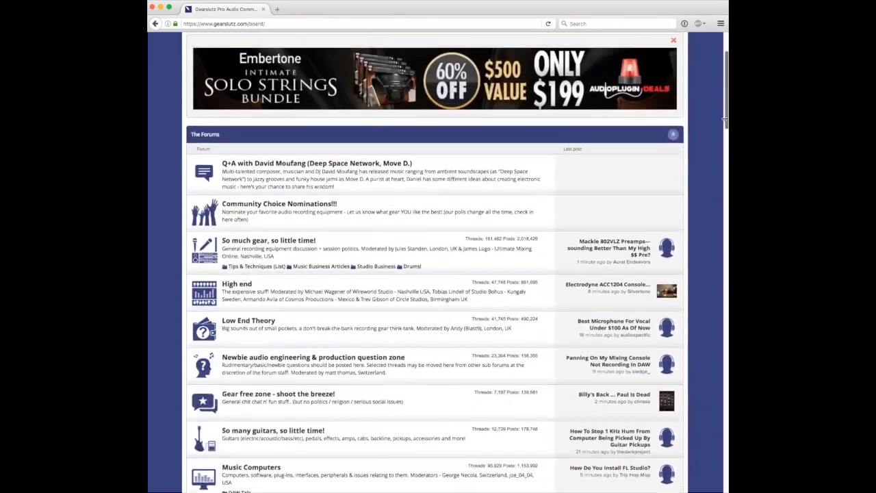
pyautogui.click(226, 9)
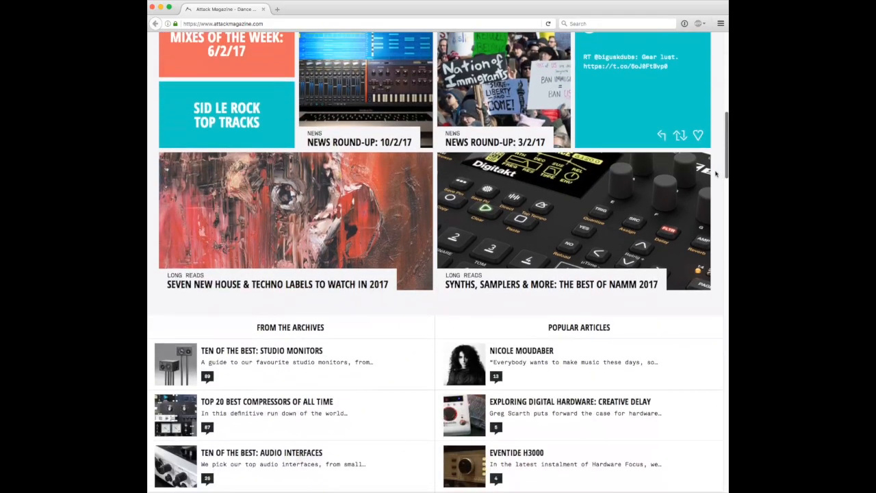
# Scroll down the Attack Magazine article grid to the December and January tiles and the production-book news
pyautogui.scroll(-3)
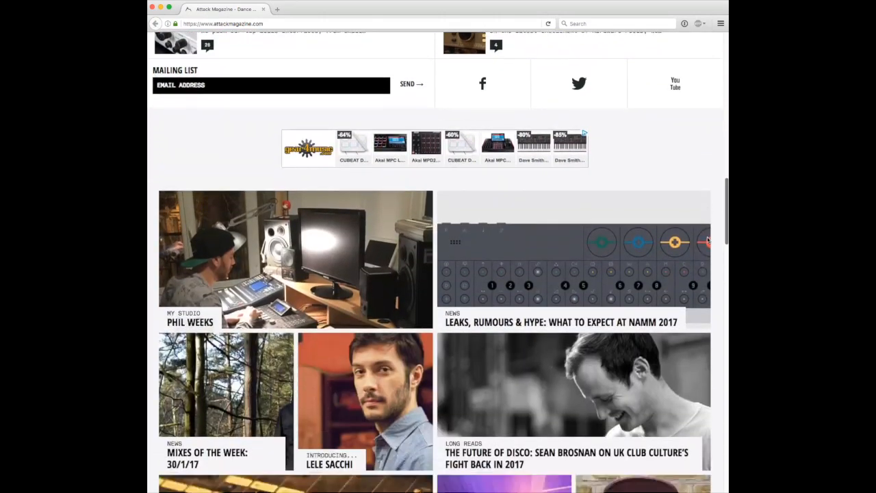
pyautogui.scroll(-3)
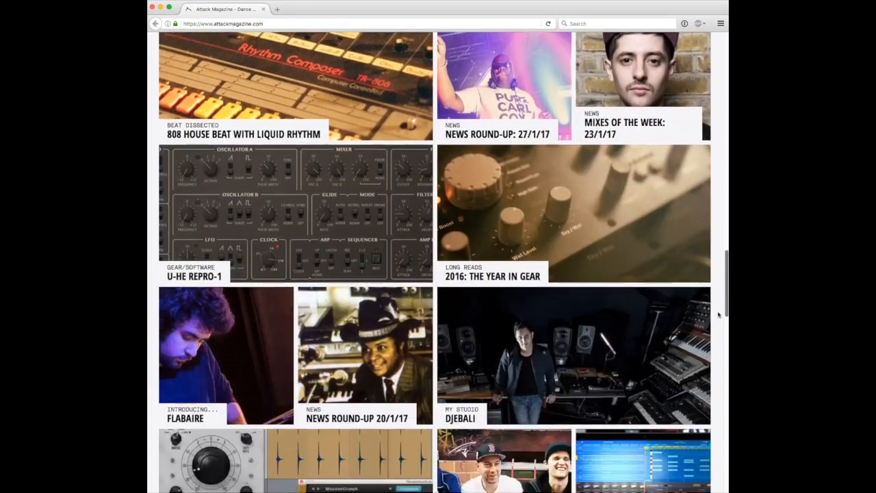
pyautogui.scroll(-3)
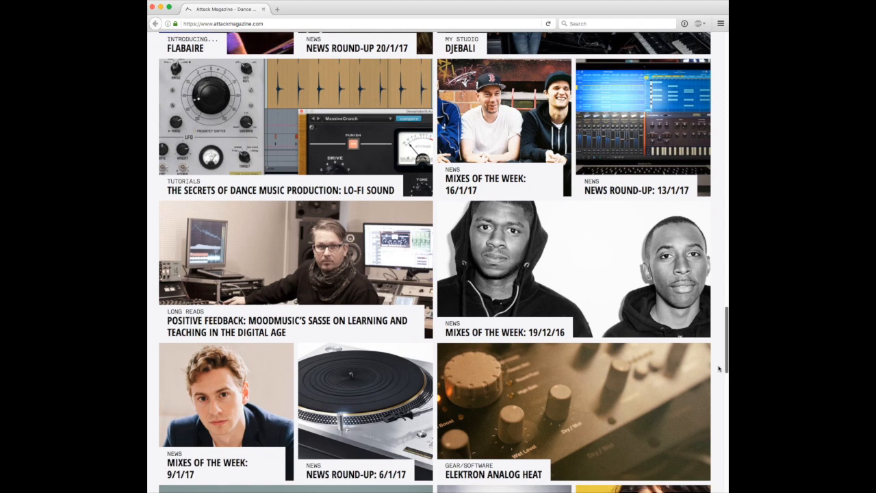
pyautogui.scroll(-3)
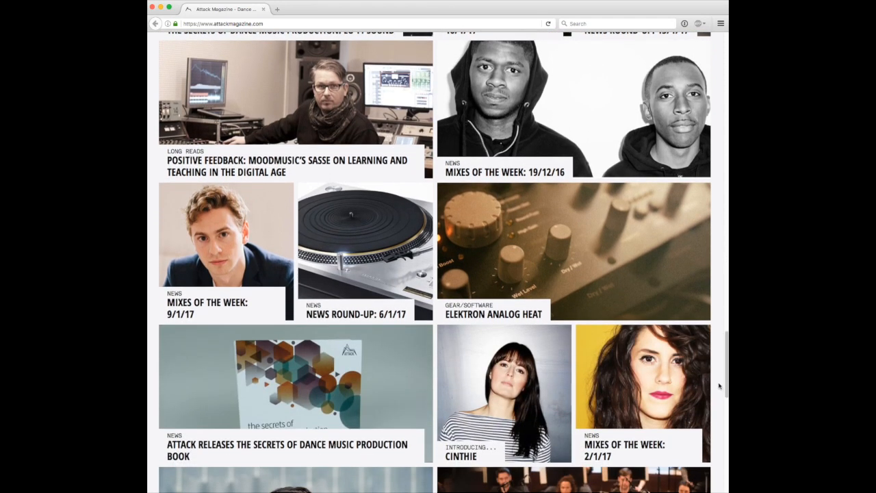